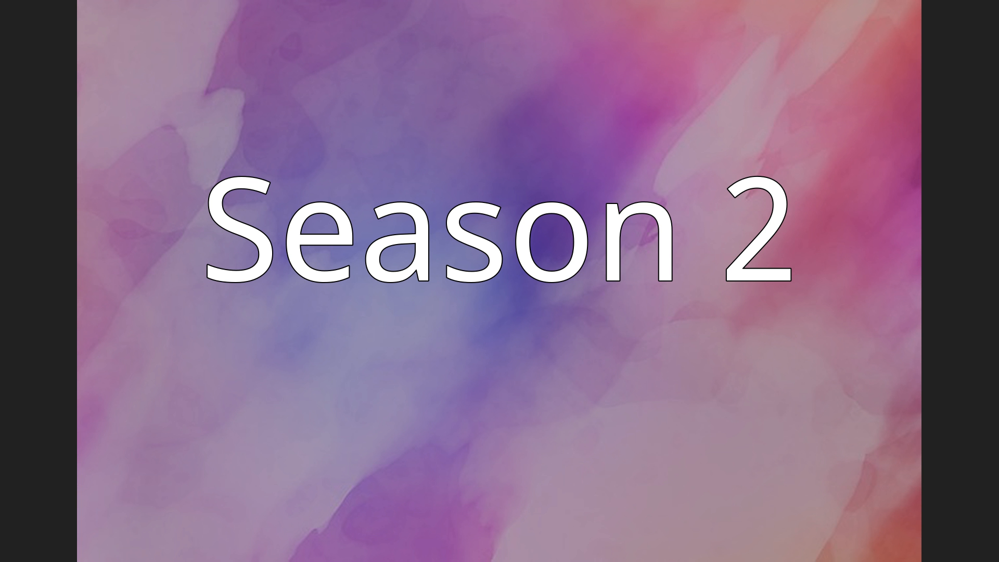
# Advance the slideshow from the 'Season 2' slide to the 'Season 3' title slide.
pyautogui.press('Right')
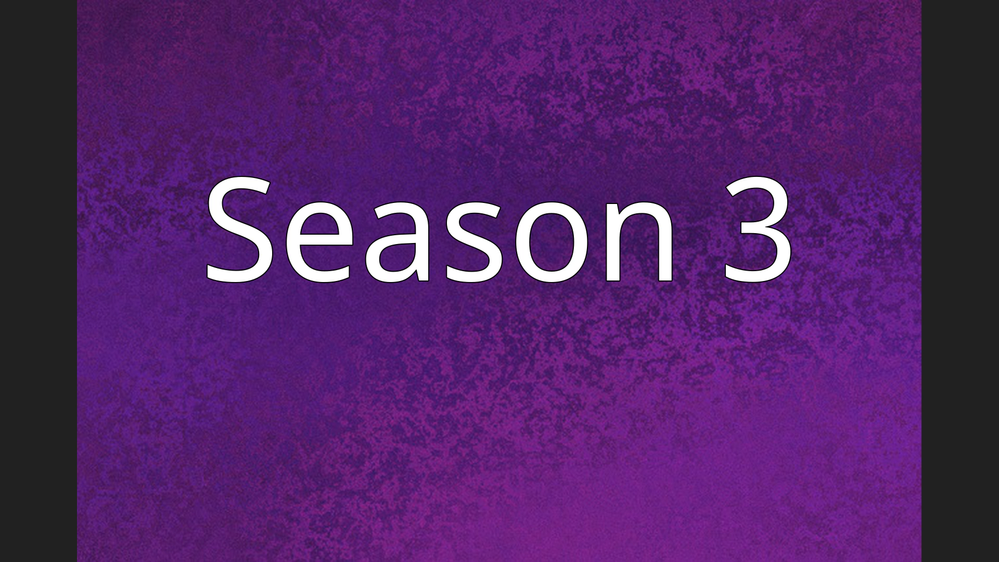